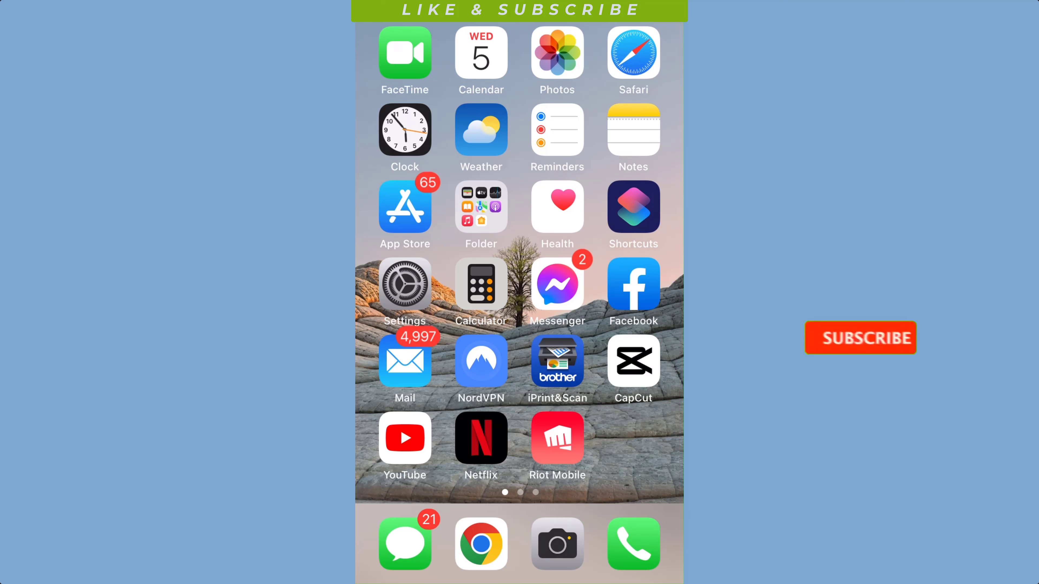
# - Go into iPhone Settings and reach the Photos settings page showing iCloud Photos off
pyautogui.click(859, 337)
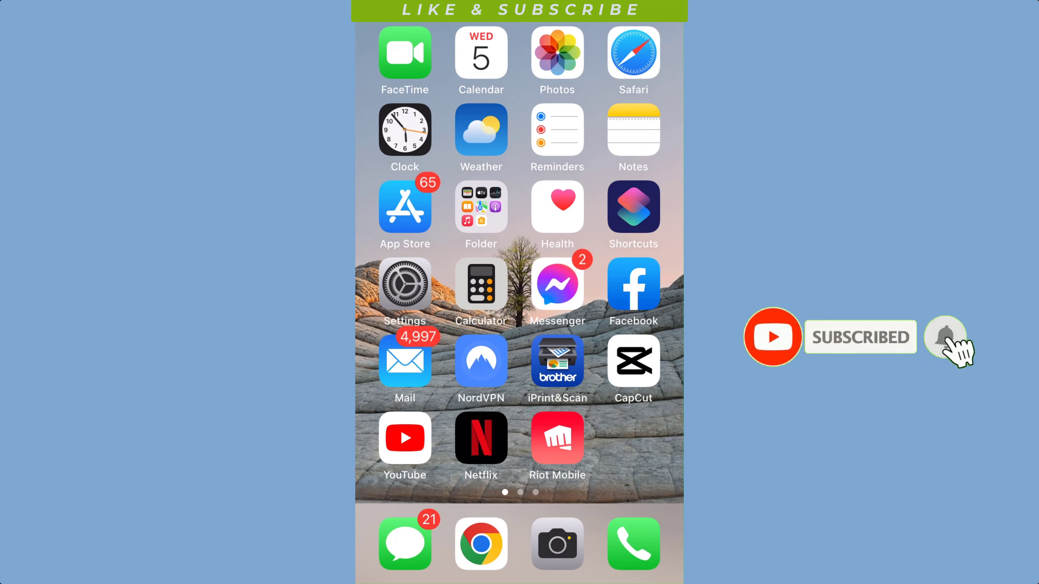
pyautogui.click(405, 286)
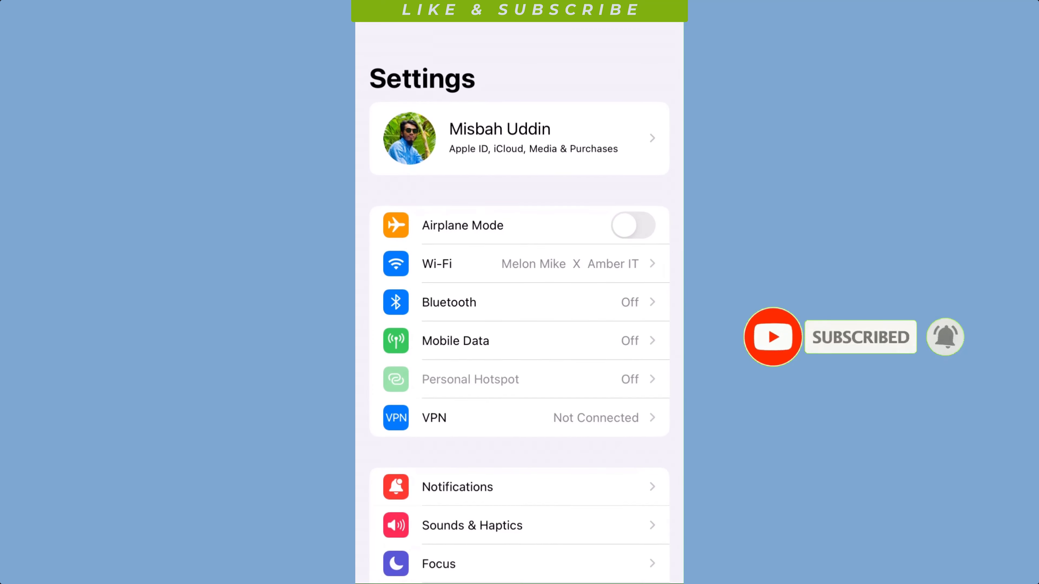
pyautogui.scroll(-3)
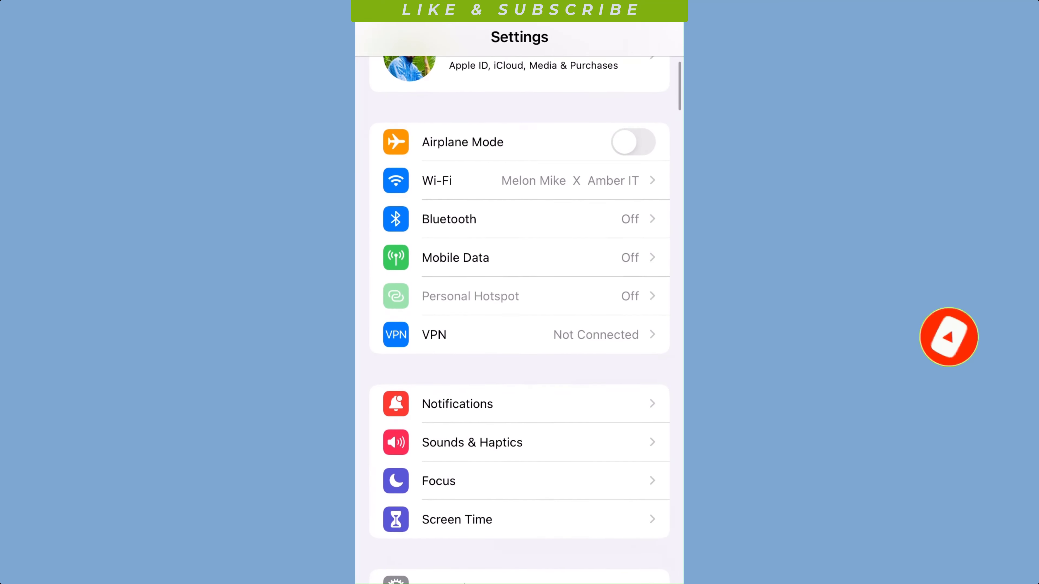
pyautogui.scroll(-3)
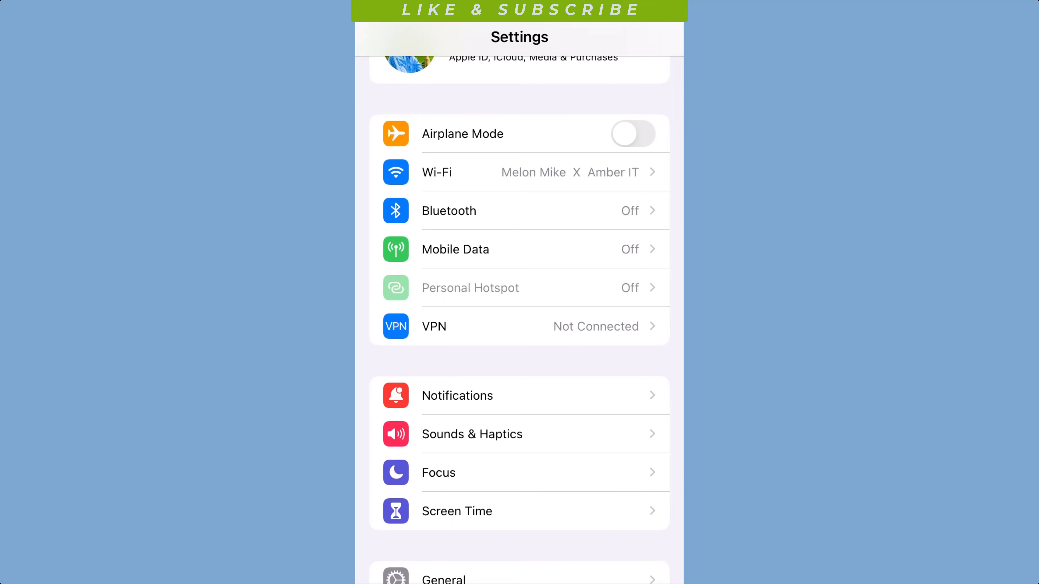
pyautogui.scroll(-3)
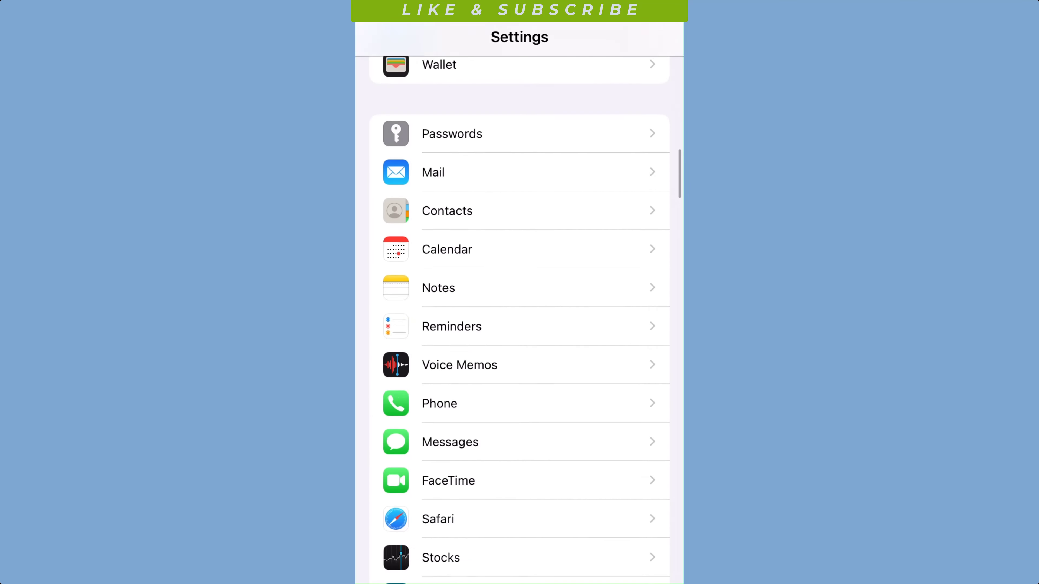
pyautogui.scroll(-3)
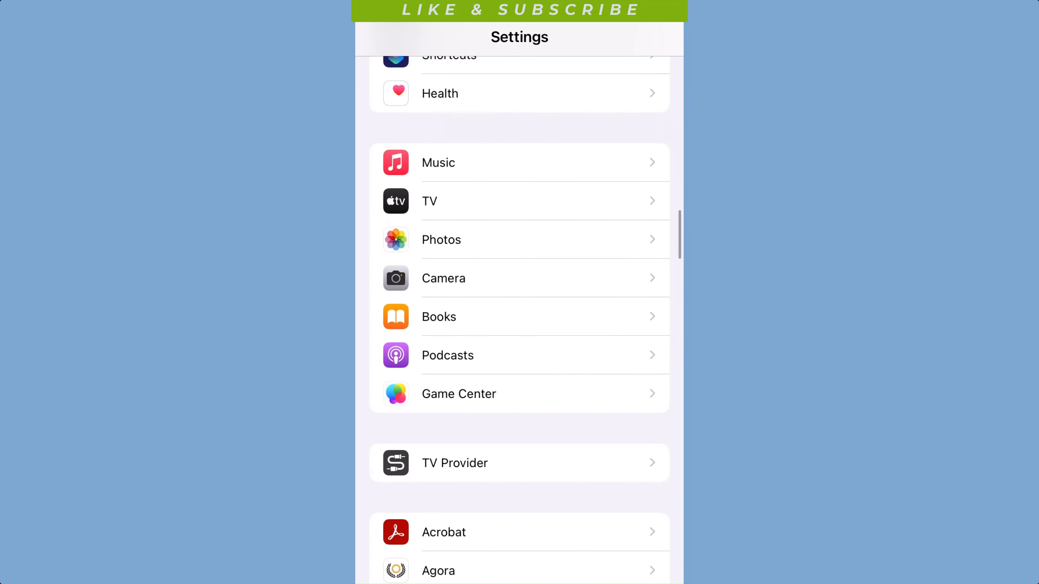
pyautogui.click(441, 239)
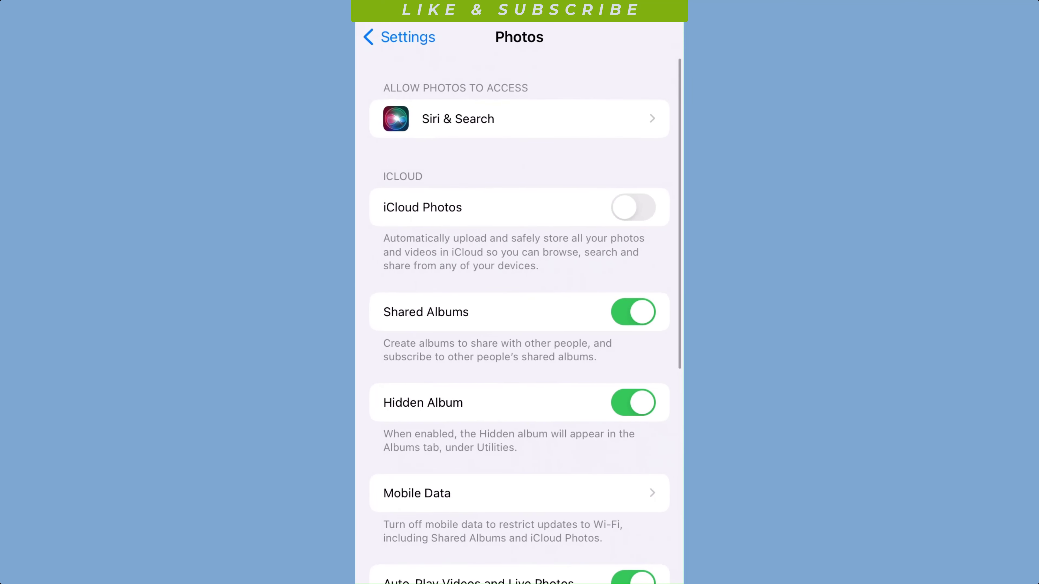
pyautogui.scroll(-3)
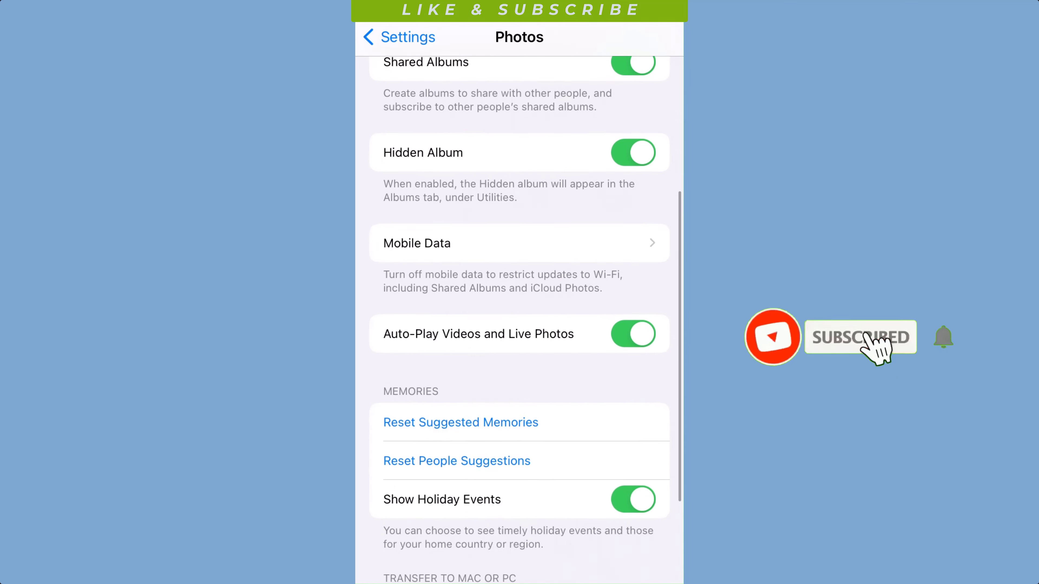
pyautogui.scroll(-3)
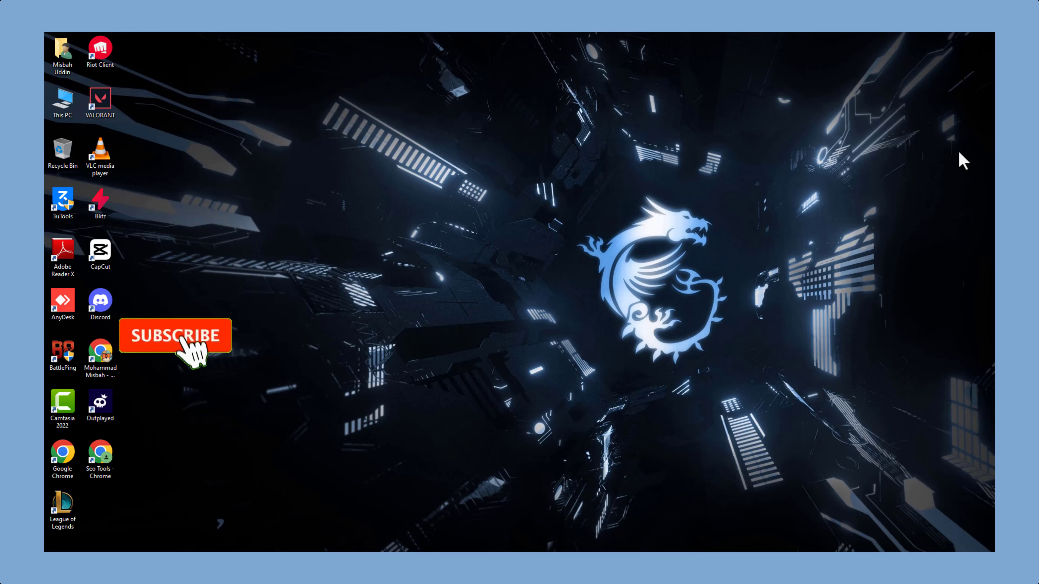
# - From the Apple iPhone AutoPlay notification, choose Open device to view files in File Explorer
pyautogui.click(175, 335)
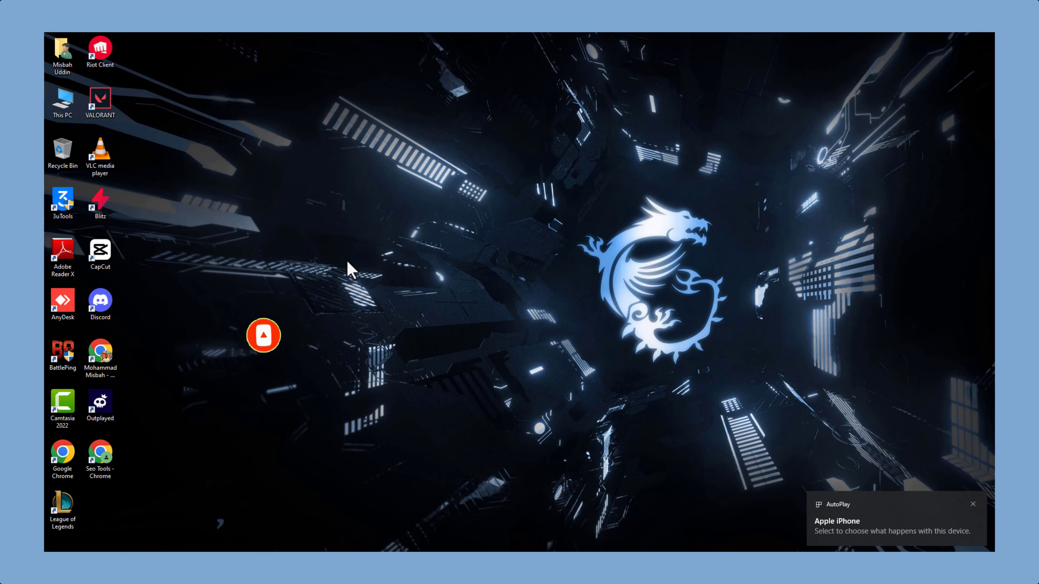
pyautogui.click(893, 527)
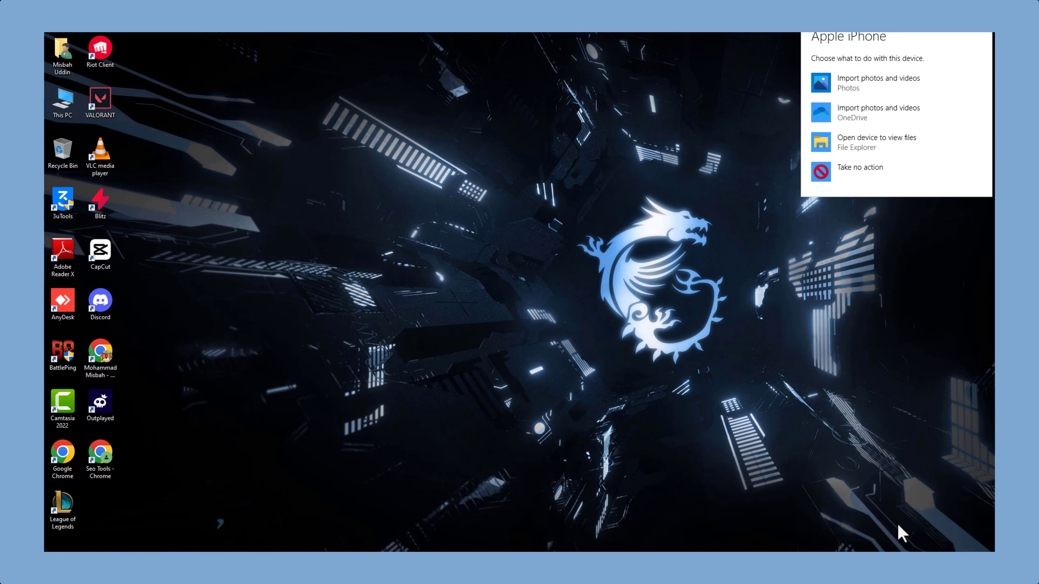
pyautogui.moveTo(865, 150)
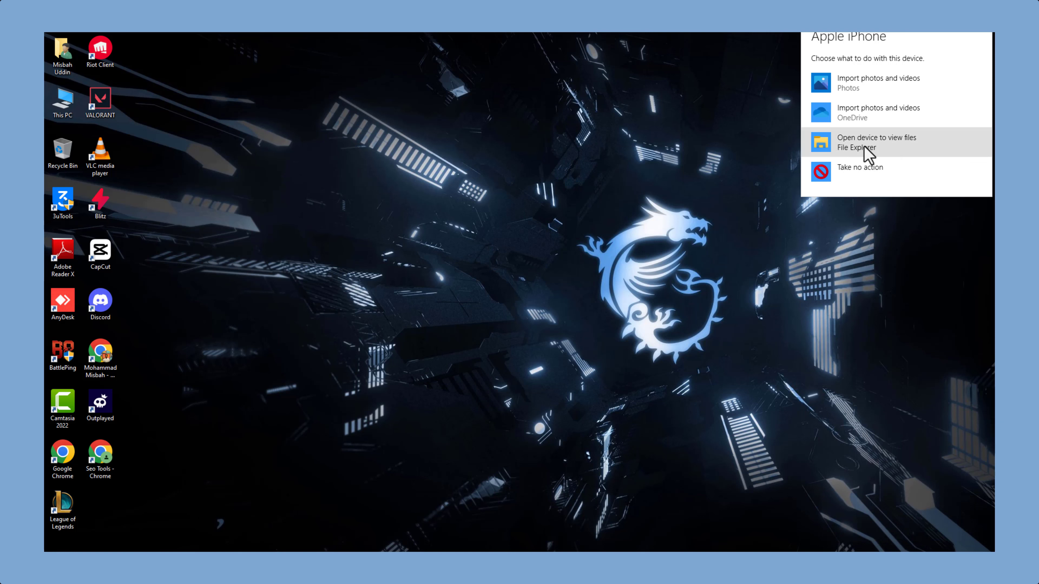
pyautogui.click(876, 142)
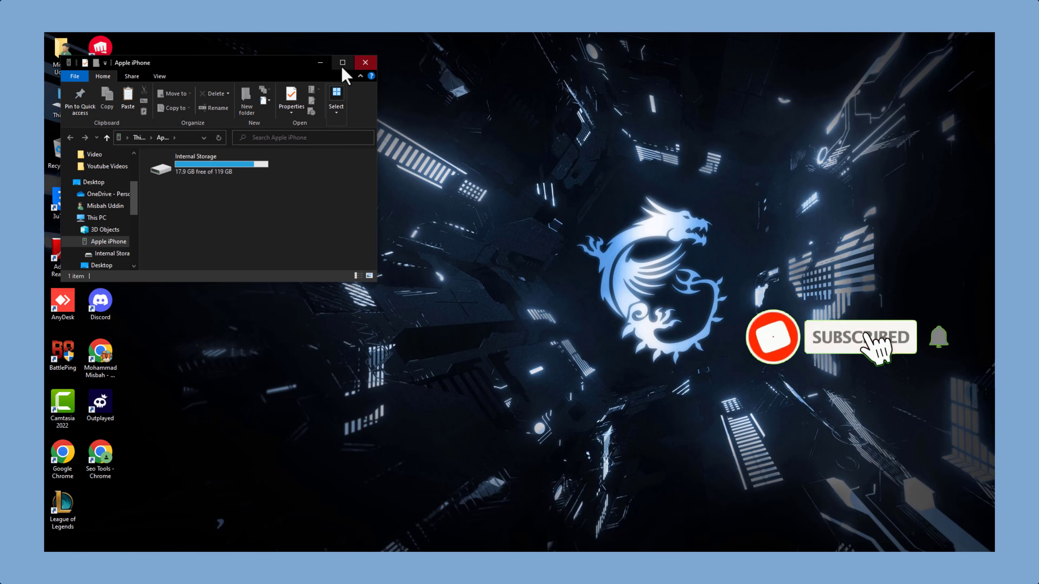
# - Maximize the iPhone window and browse Internal Storage into the DCIM folder of dated photo folders
pyautogui.click(342, 62)
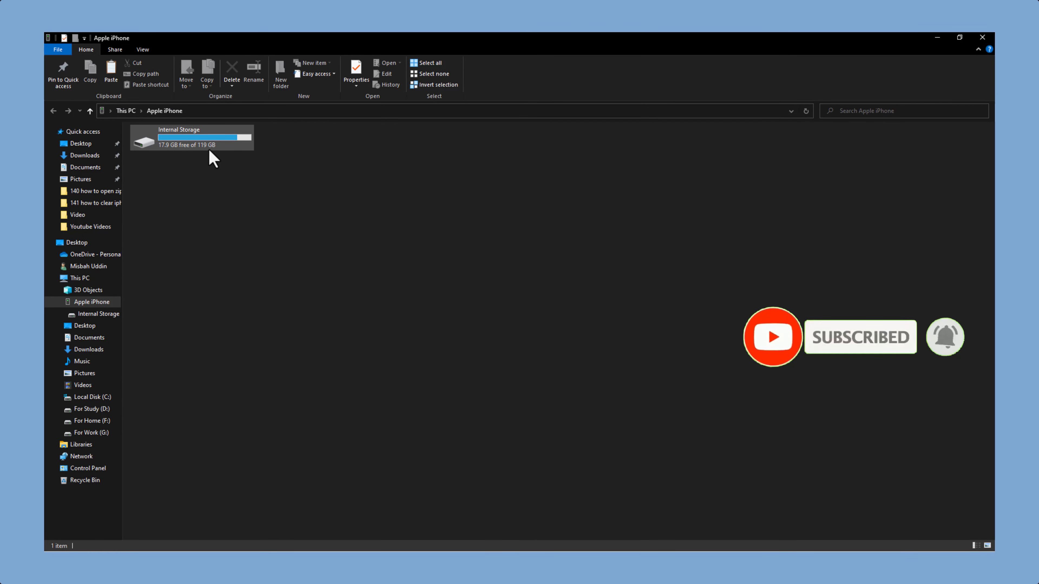
pyautogui.doubleClick(178, 136)
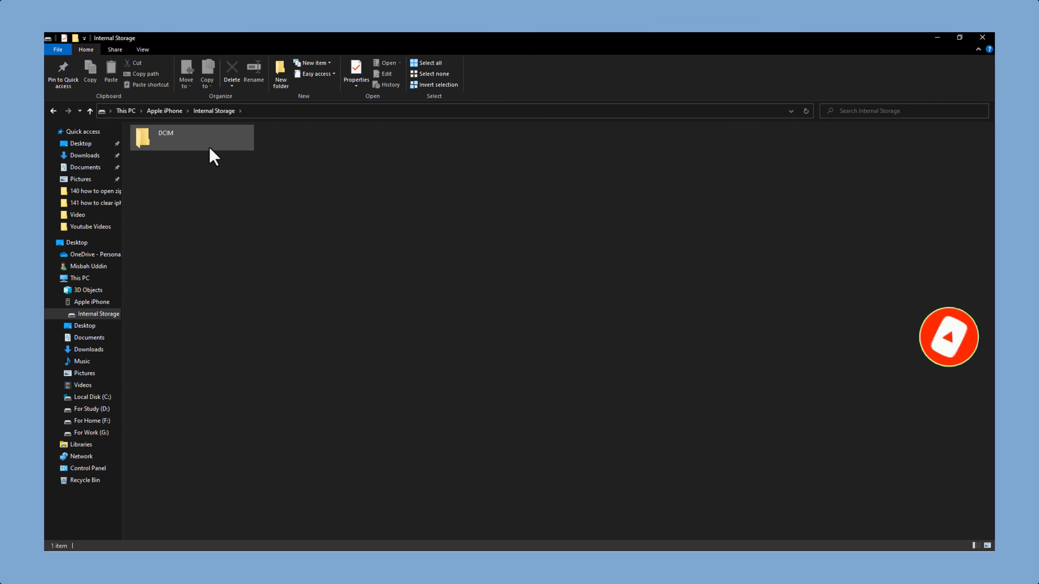
pyautogui.doubleClick(145, 136)
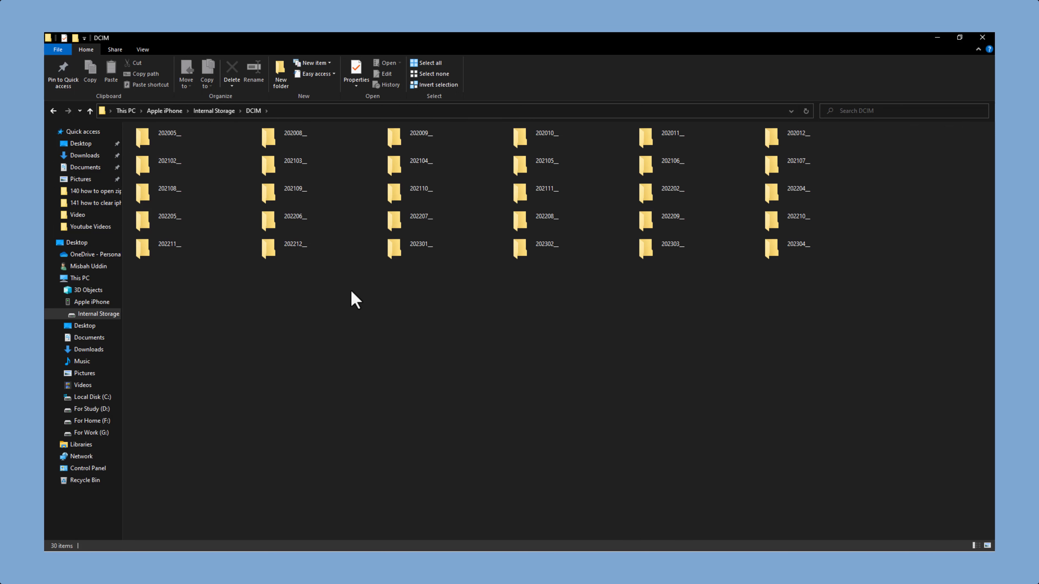
pyautogui.moveTo(354, 293)
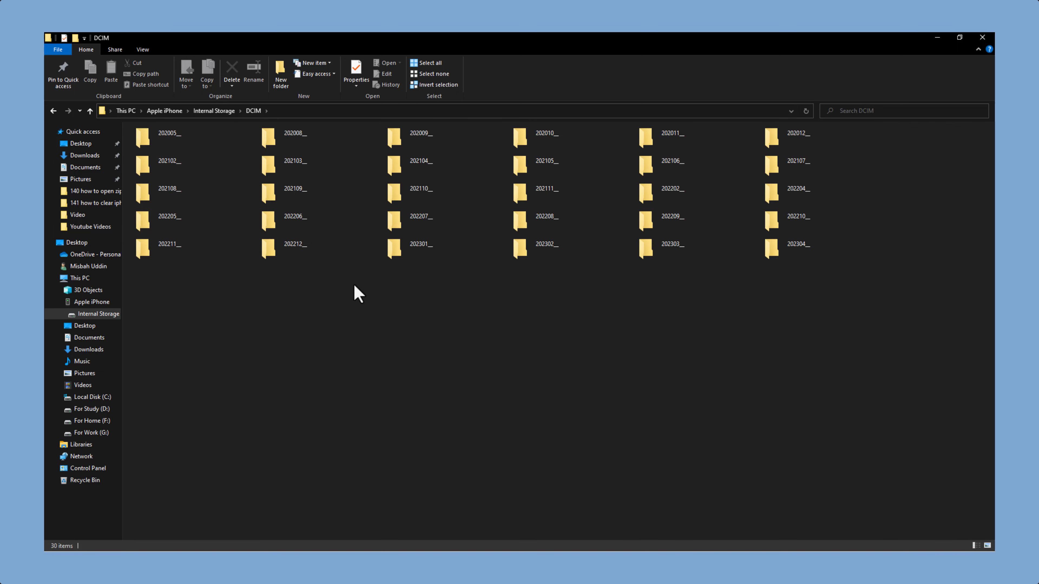
# - Select the 202110 photo folder and bring up its context actions to copy it
pyautogui.click(425, 193)
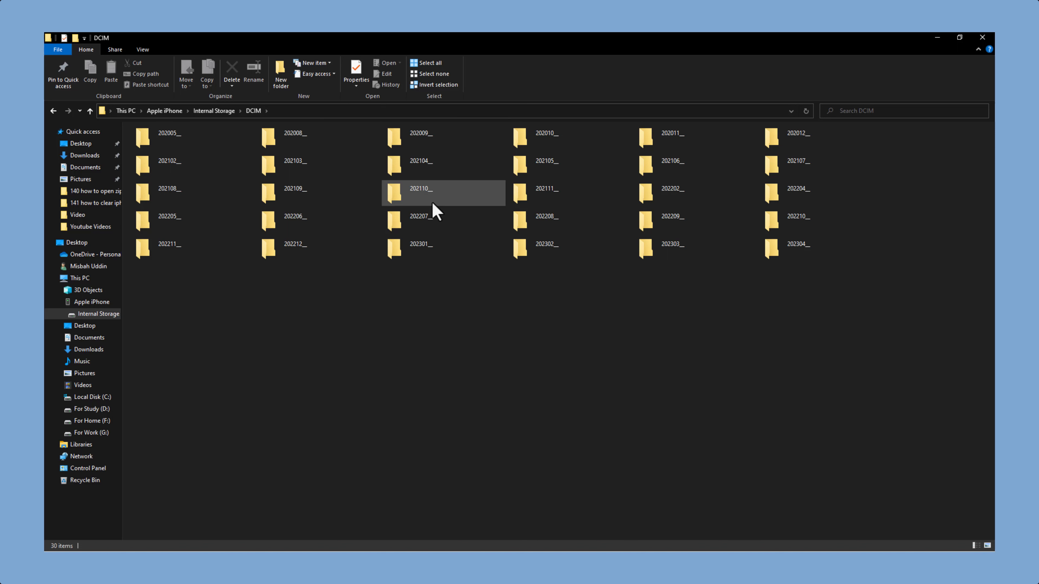
pyautogui.rightClick(434, 193)
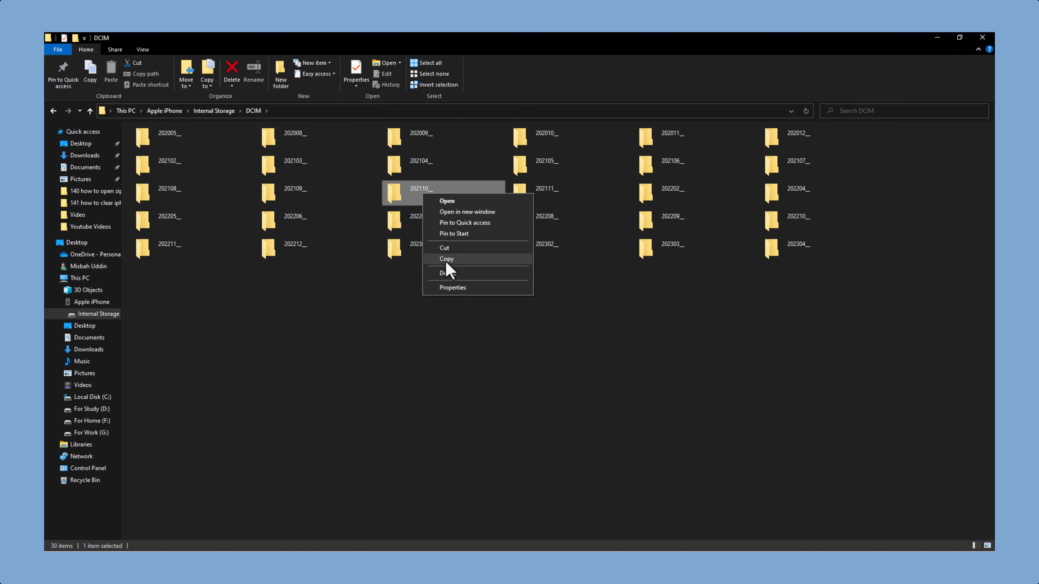